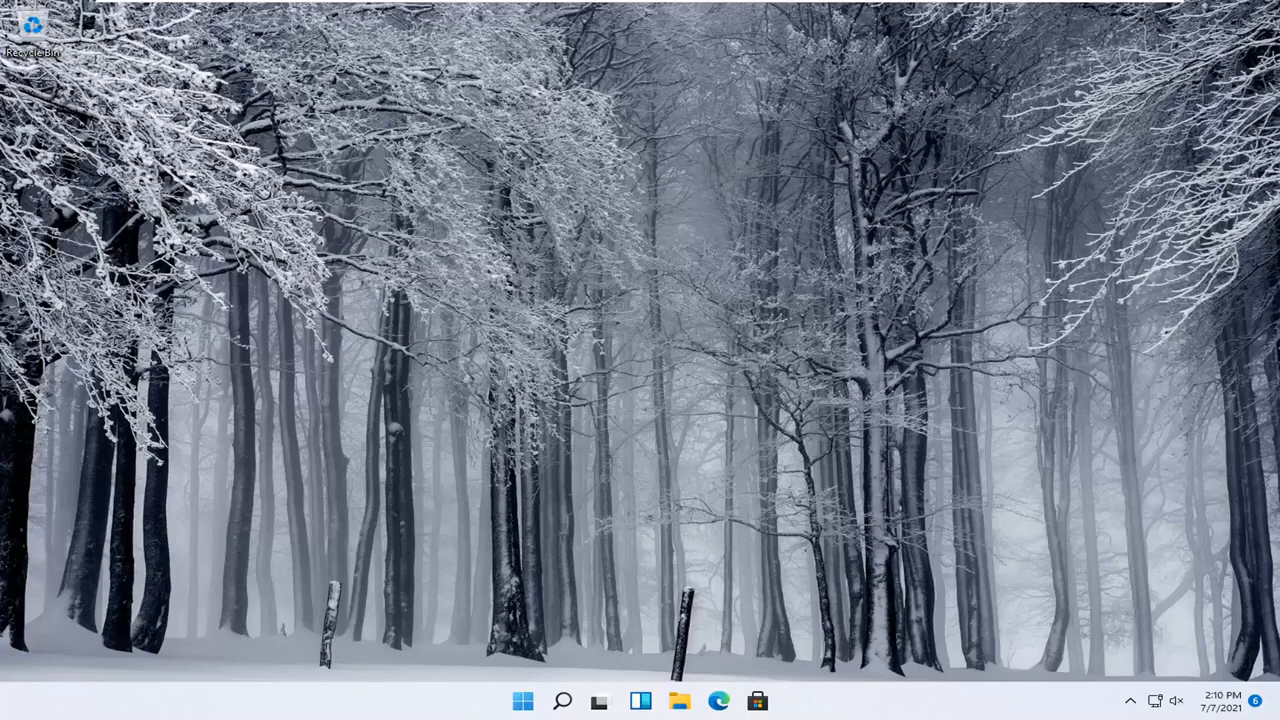
mouse_move(742, 390)
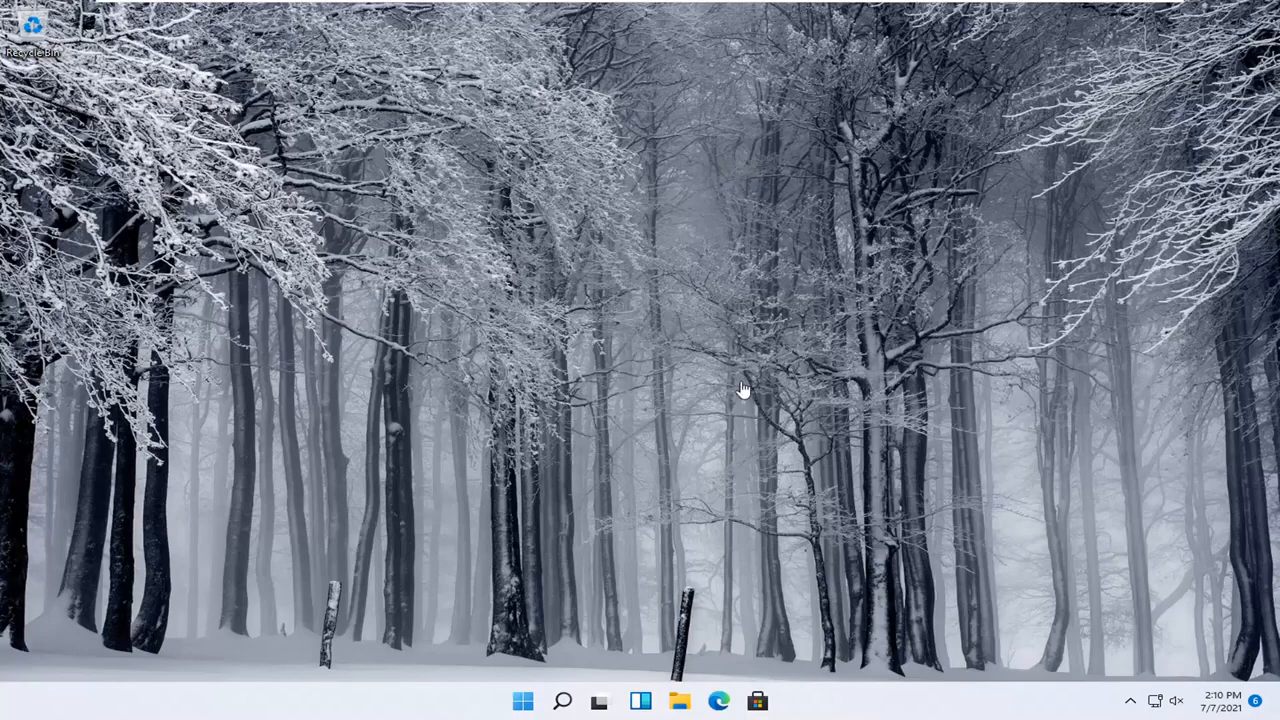
mouse_move(665, 499)
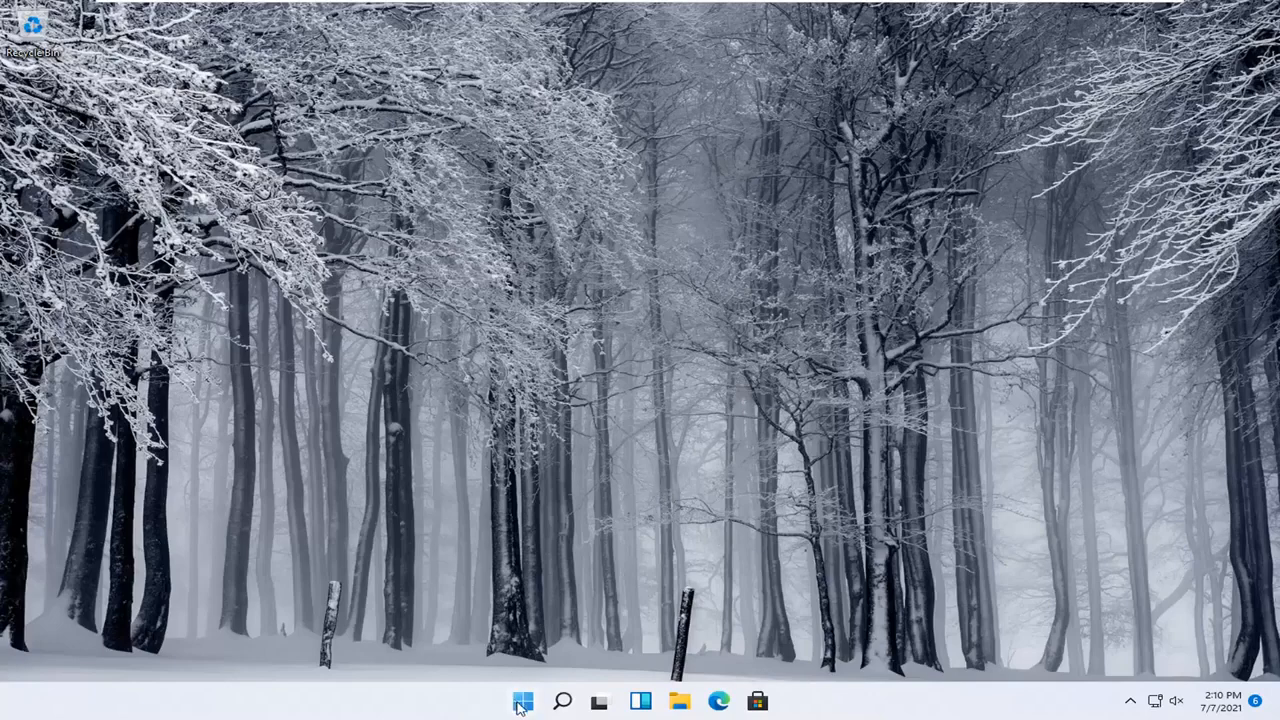
Step: Open Settings from the Start button's right-click quick link menu
right_click(522, 700)
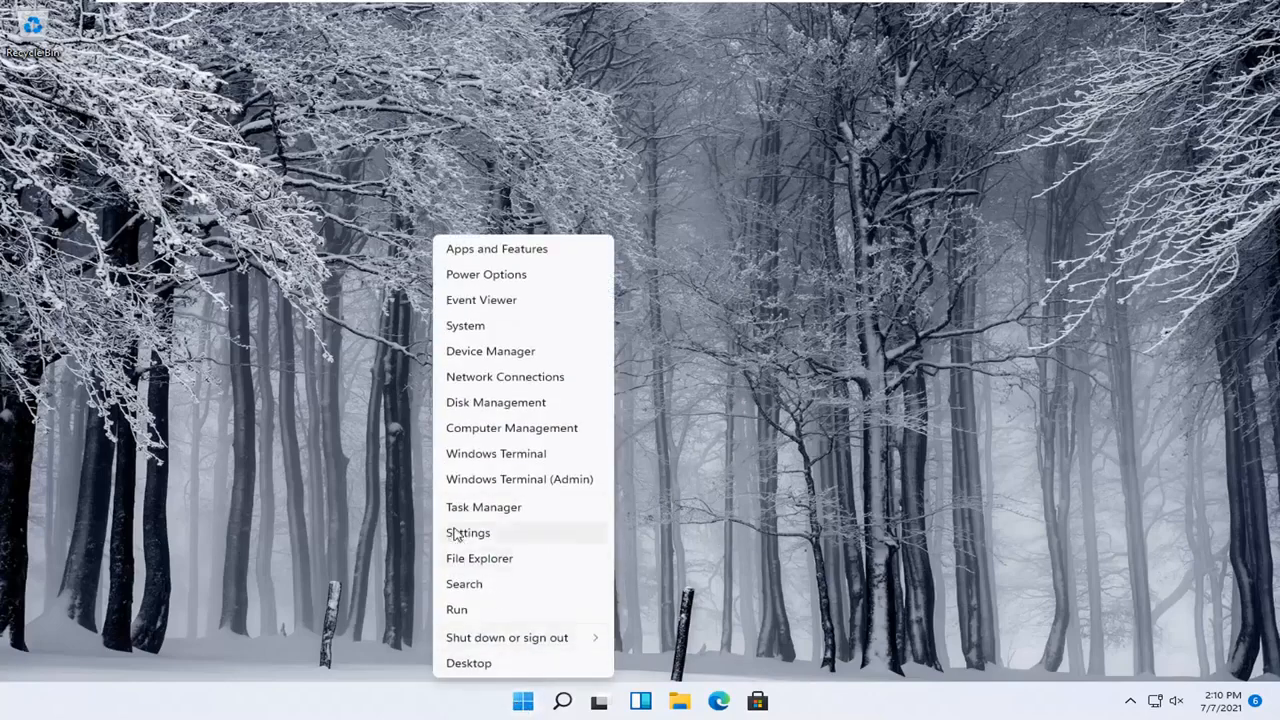
click(468, 532)
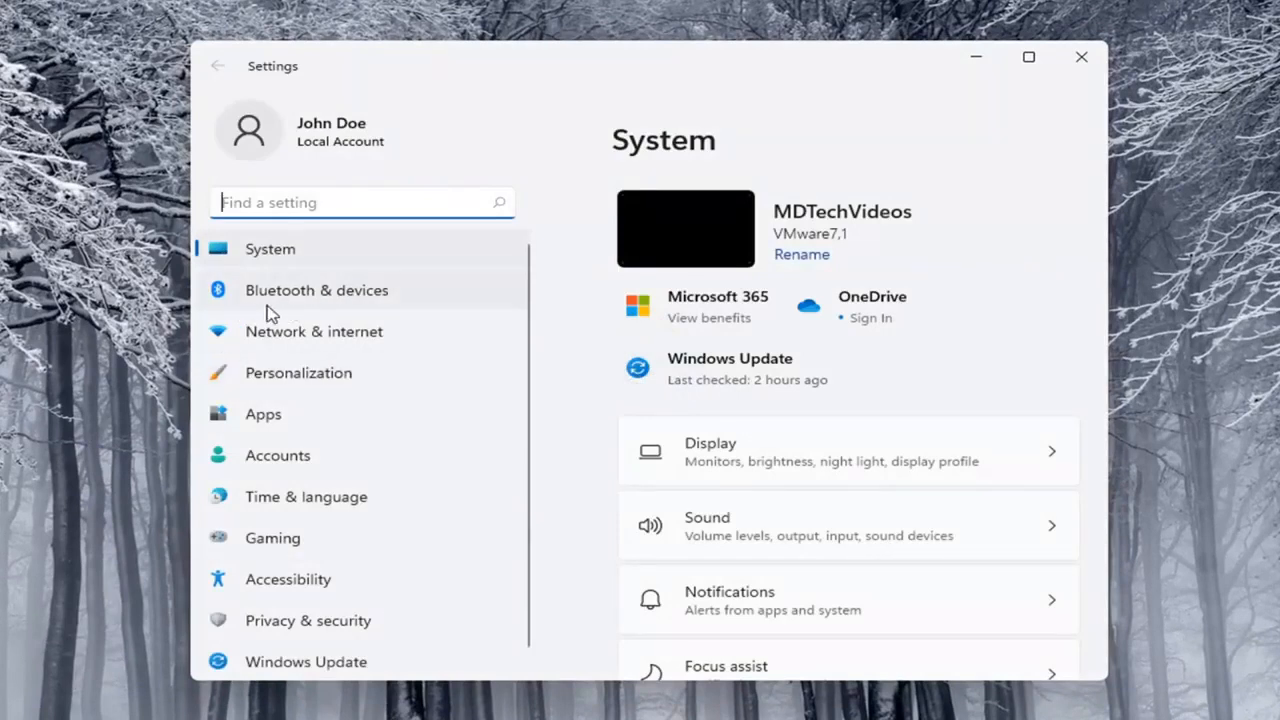
Step: Open Printers & scanners under Bluetooth & devices
click(317, 290)
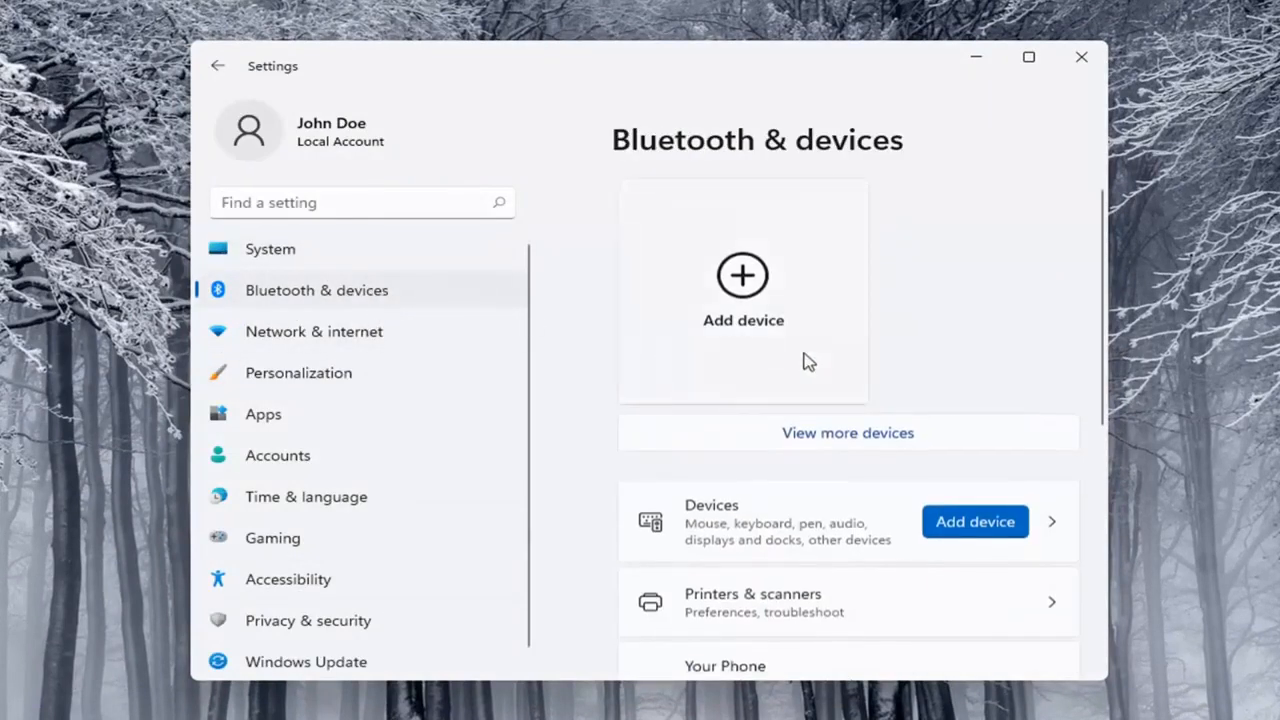
scroll(down, 3)
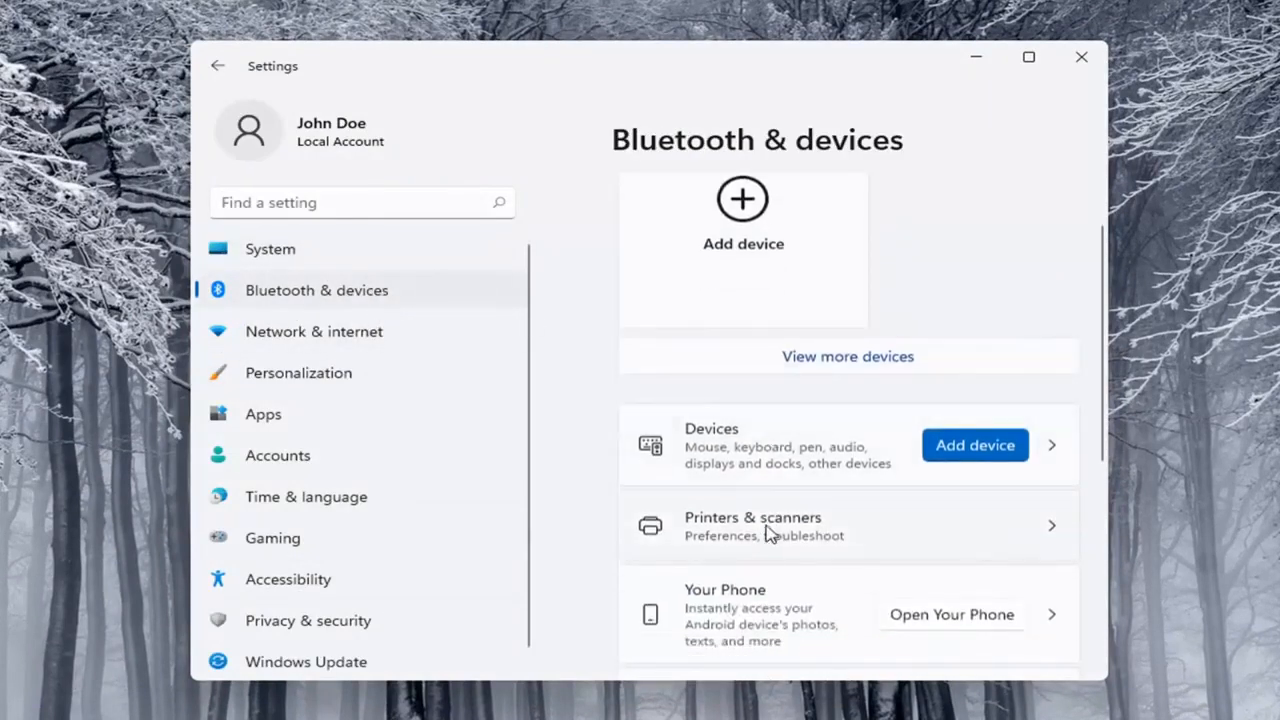
mouse_move(800, 528)
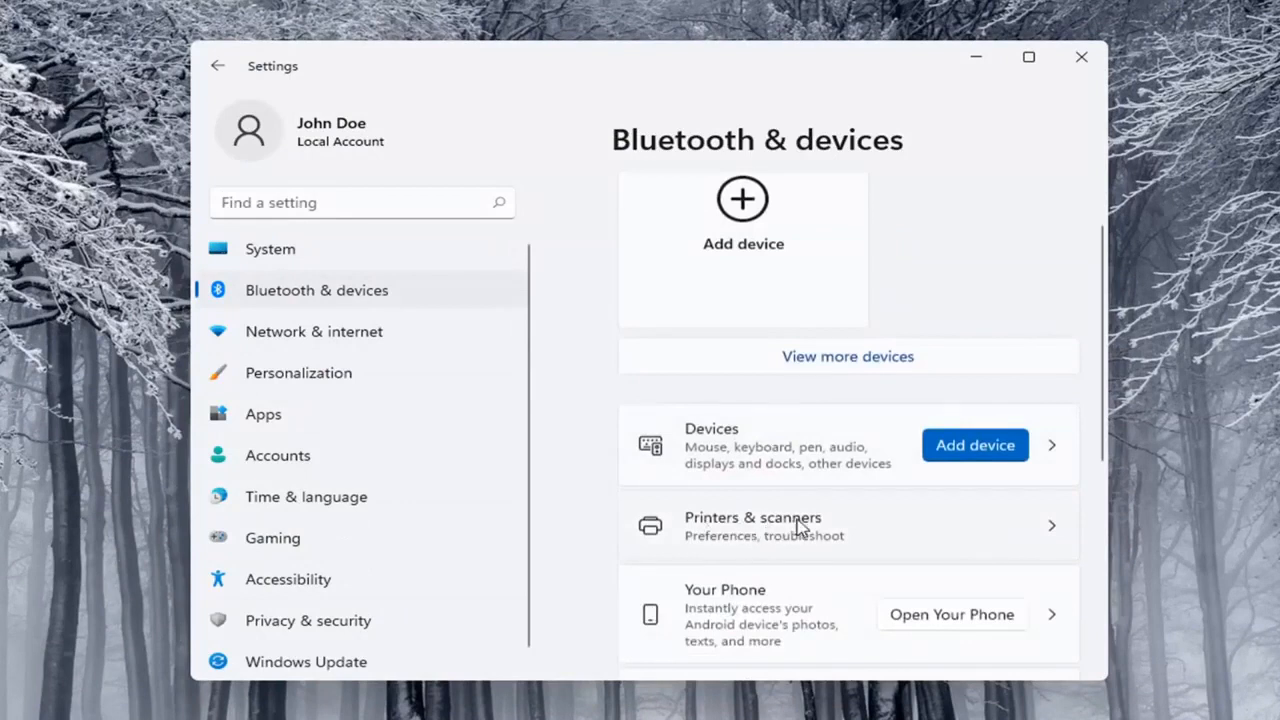
click(753, 525)
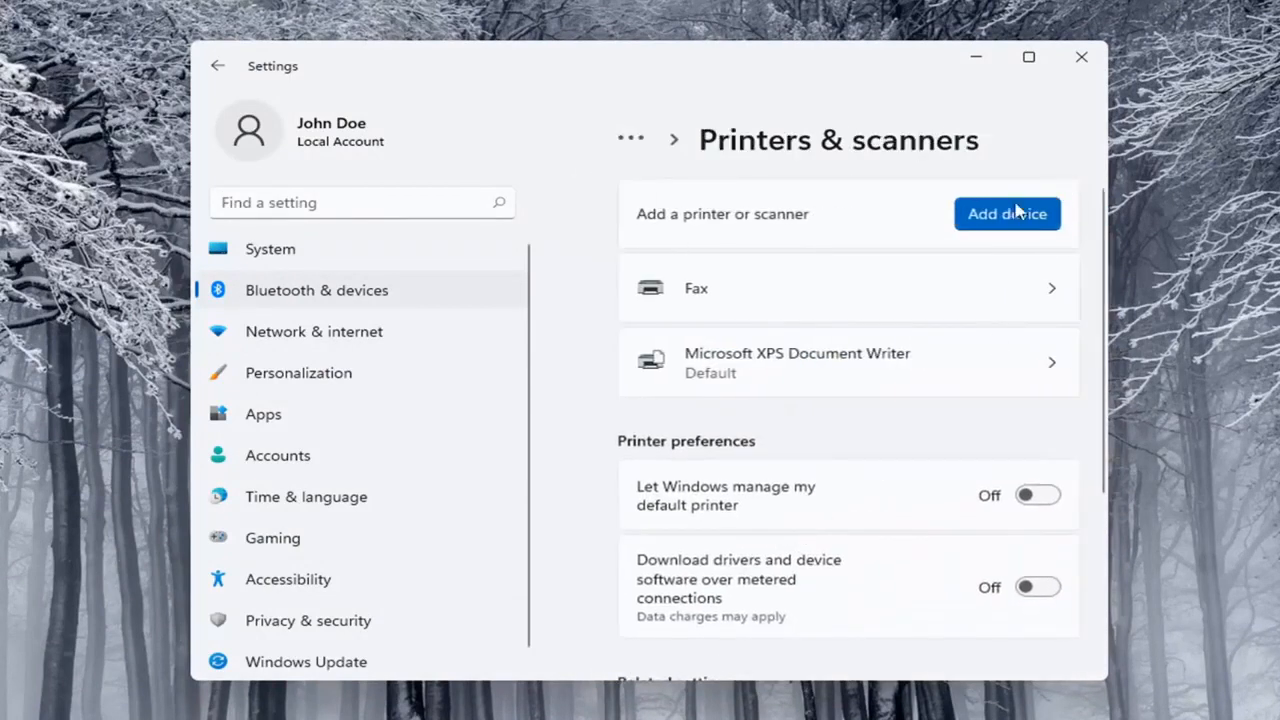
Step: Begin adding a printer or scanner and select Add manually for an unlisted printer
click(1006, 214)
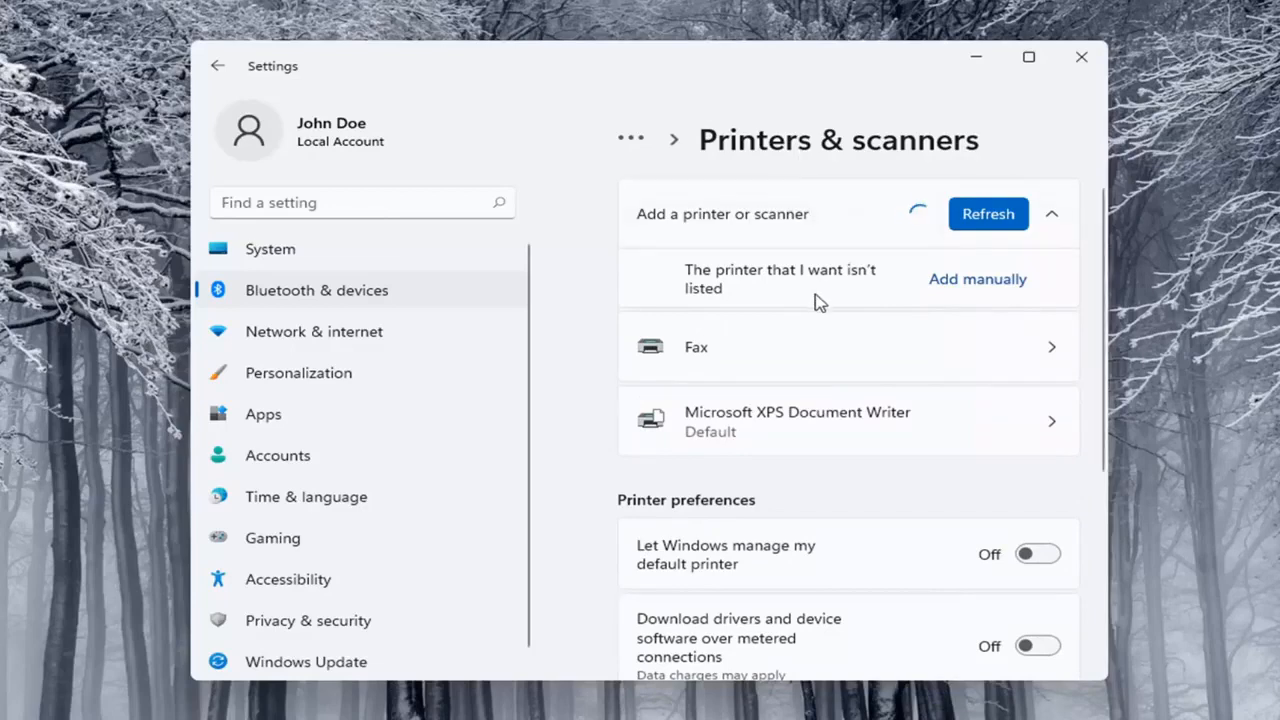
mouse_move(977, 288)
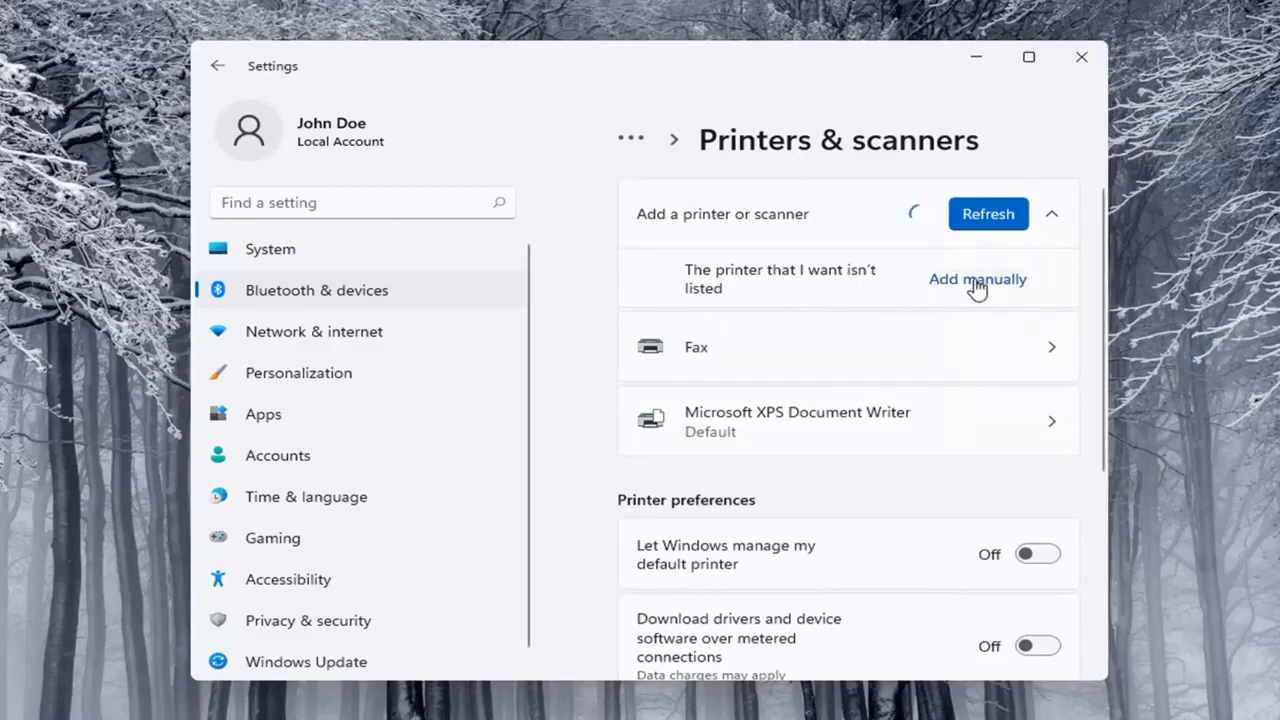
click(977, 279)
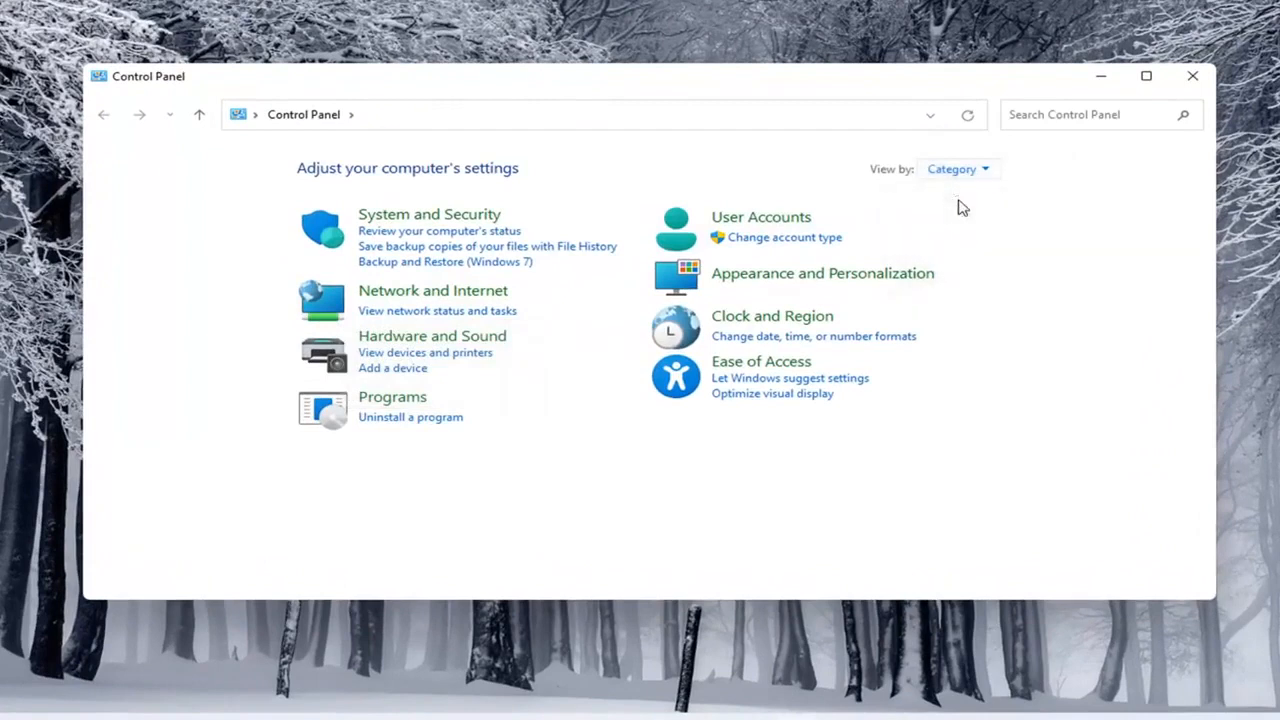
mouse_move(432, 335)
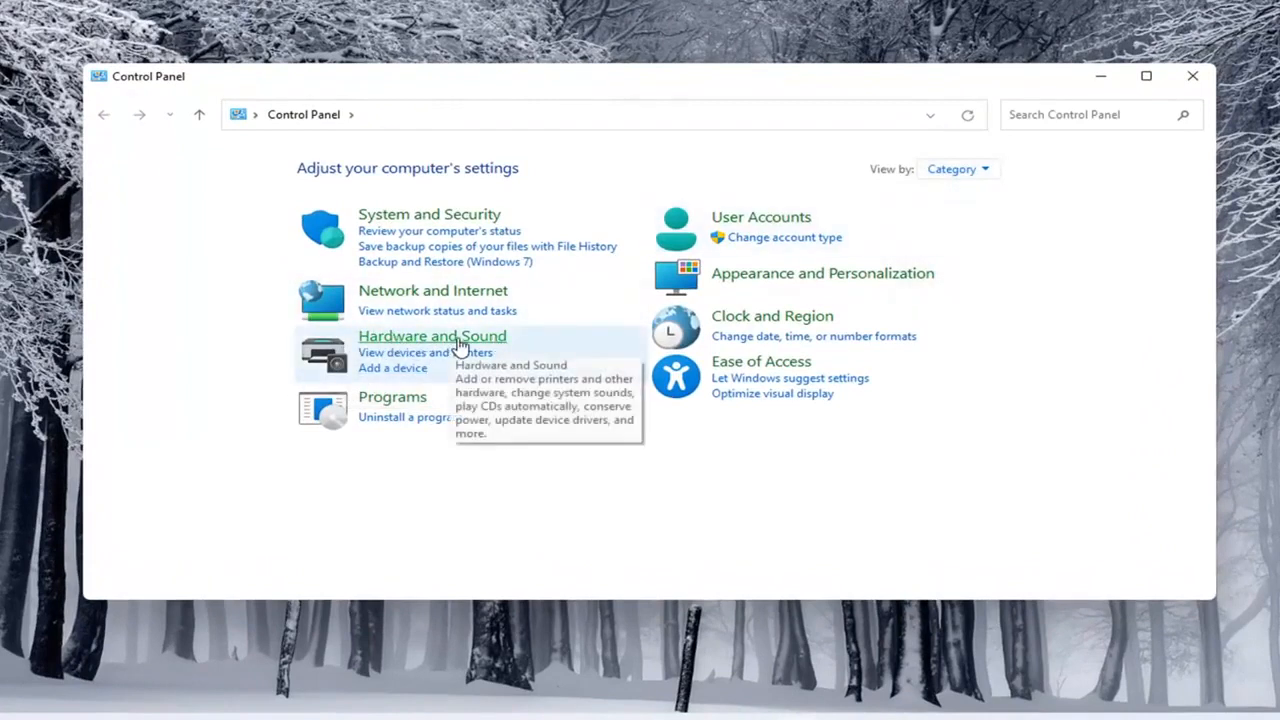
mouse_move(393, 378)
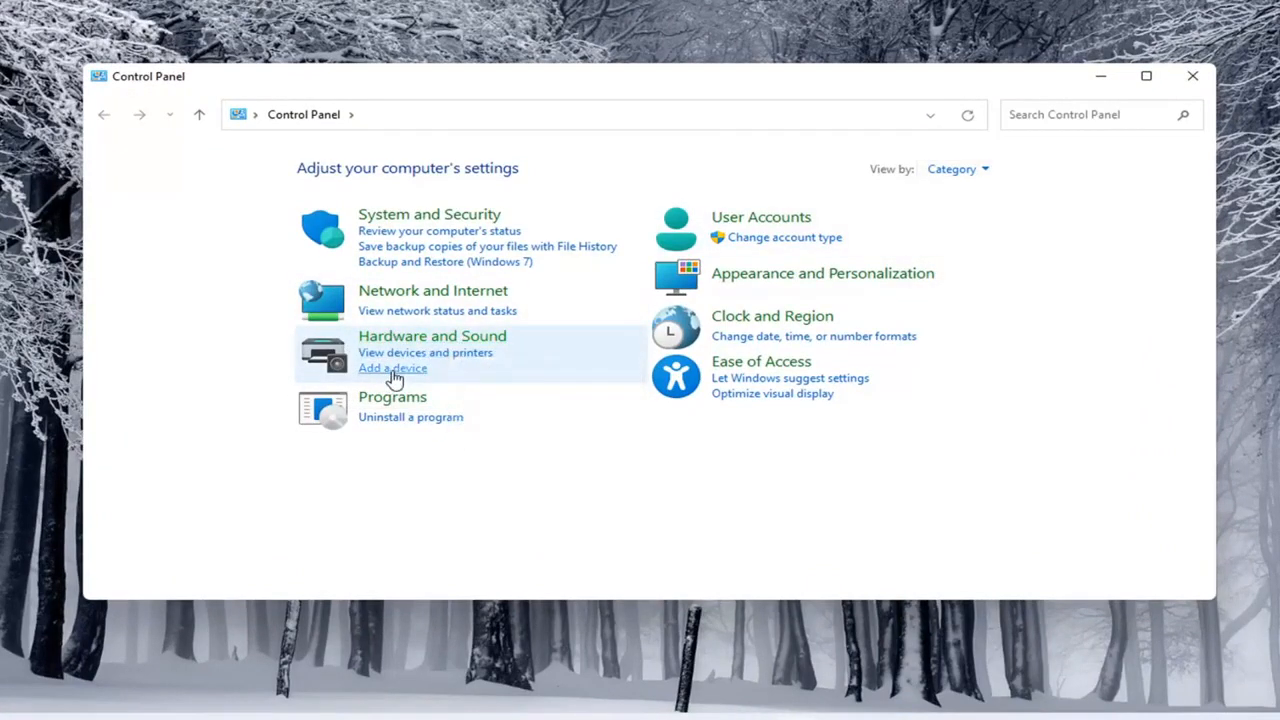
Step: Select an item on the Control Panel category home page
click(392, 368)
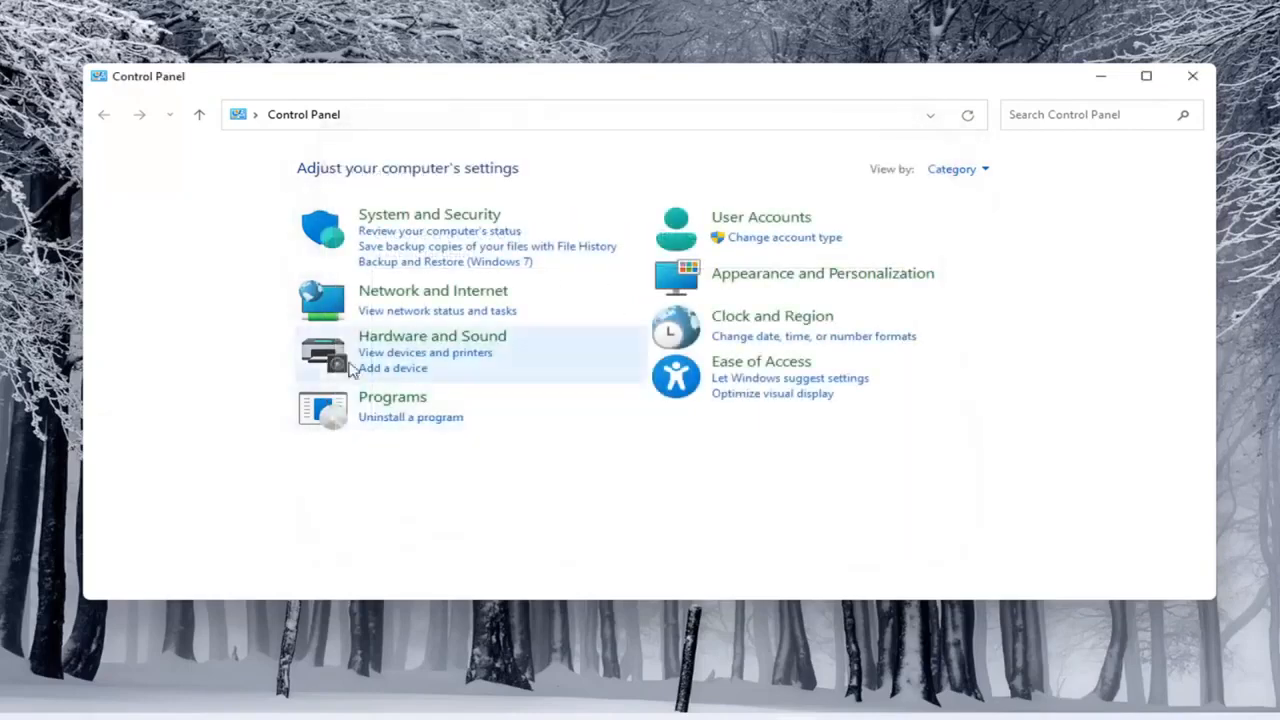
Step: Open Hardware and Sound, then Devices and Printers
click(432, 335)
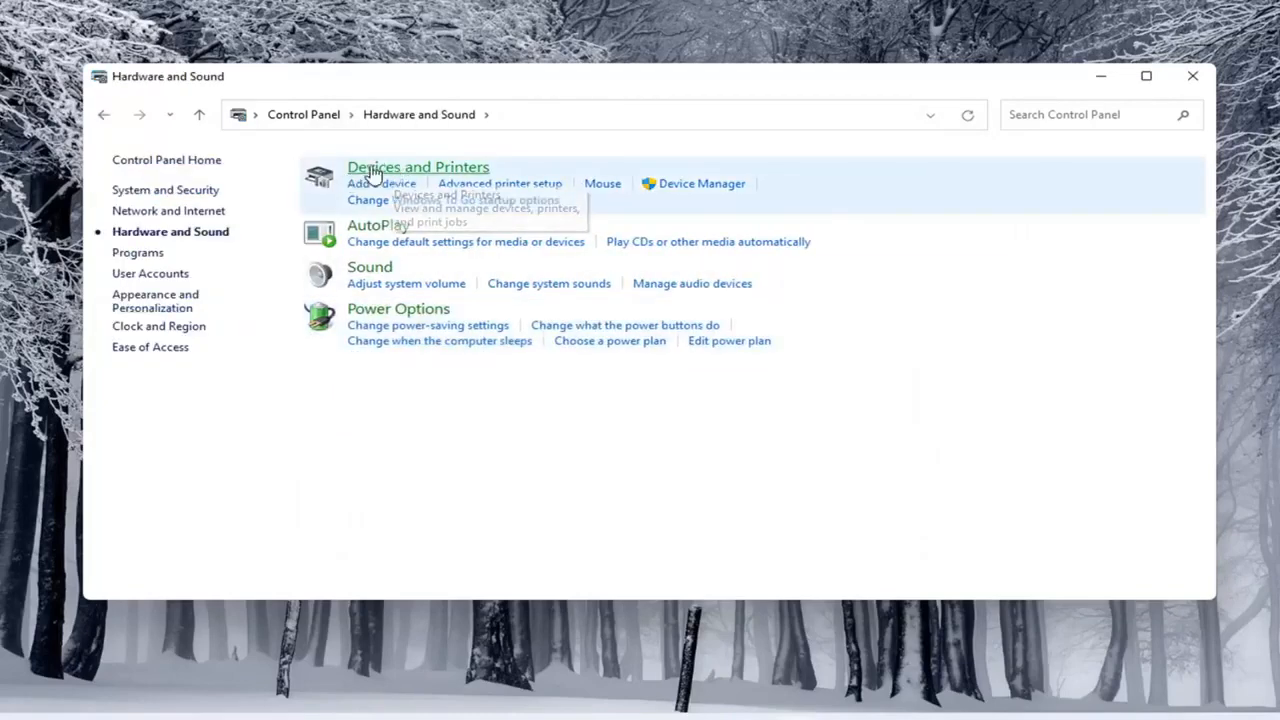
mouse_move(425, 182)
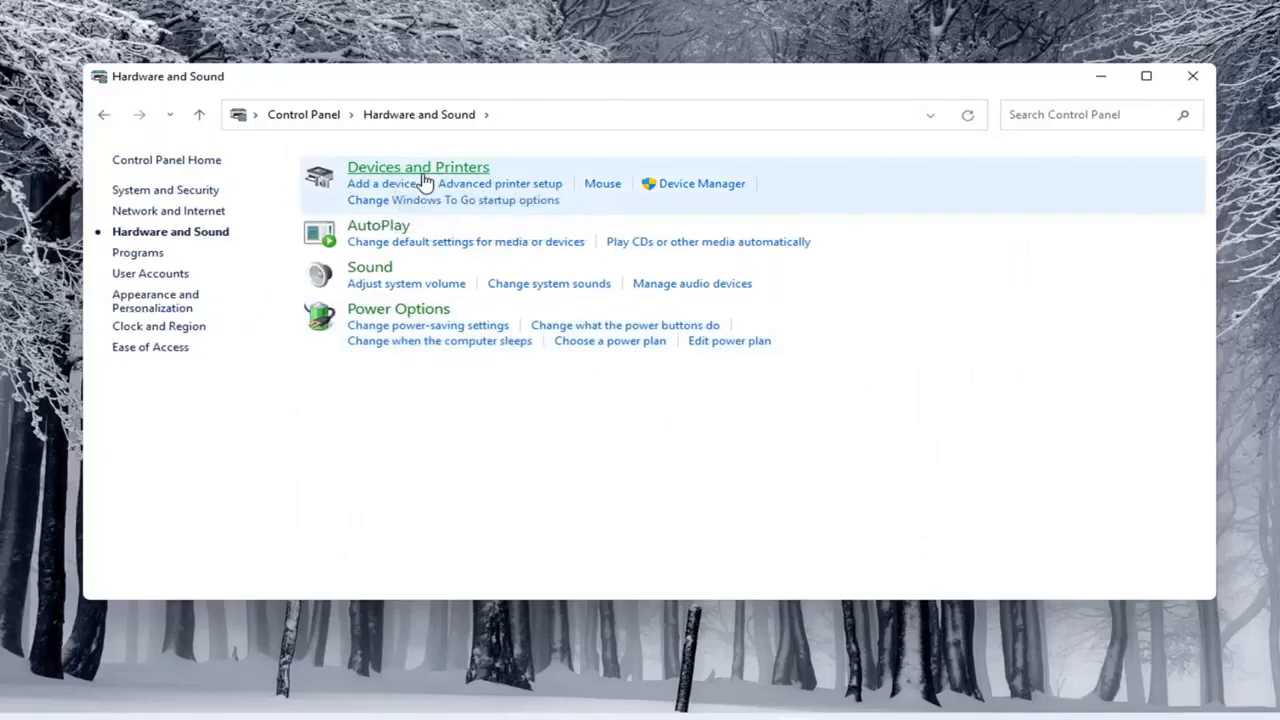
click(418, 167)
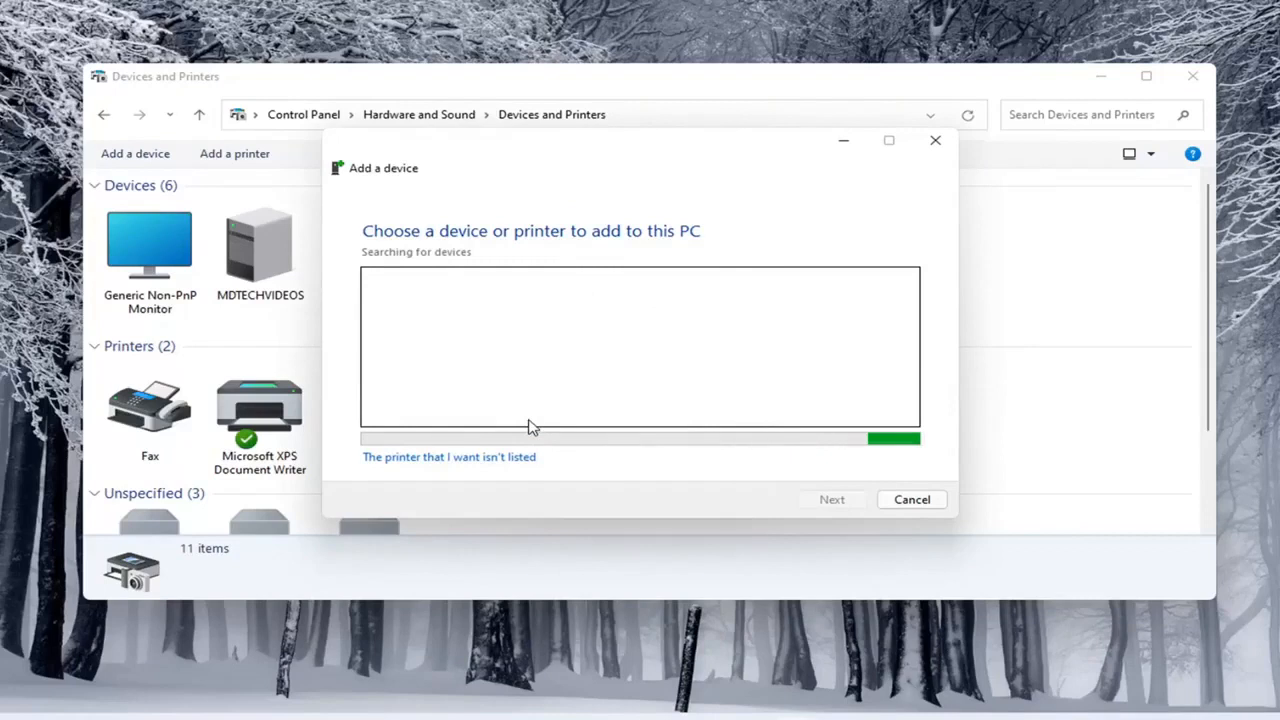
mouse_move(445, 324)
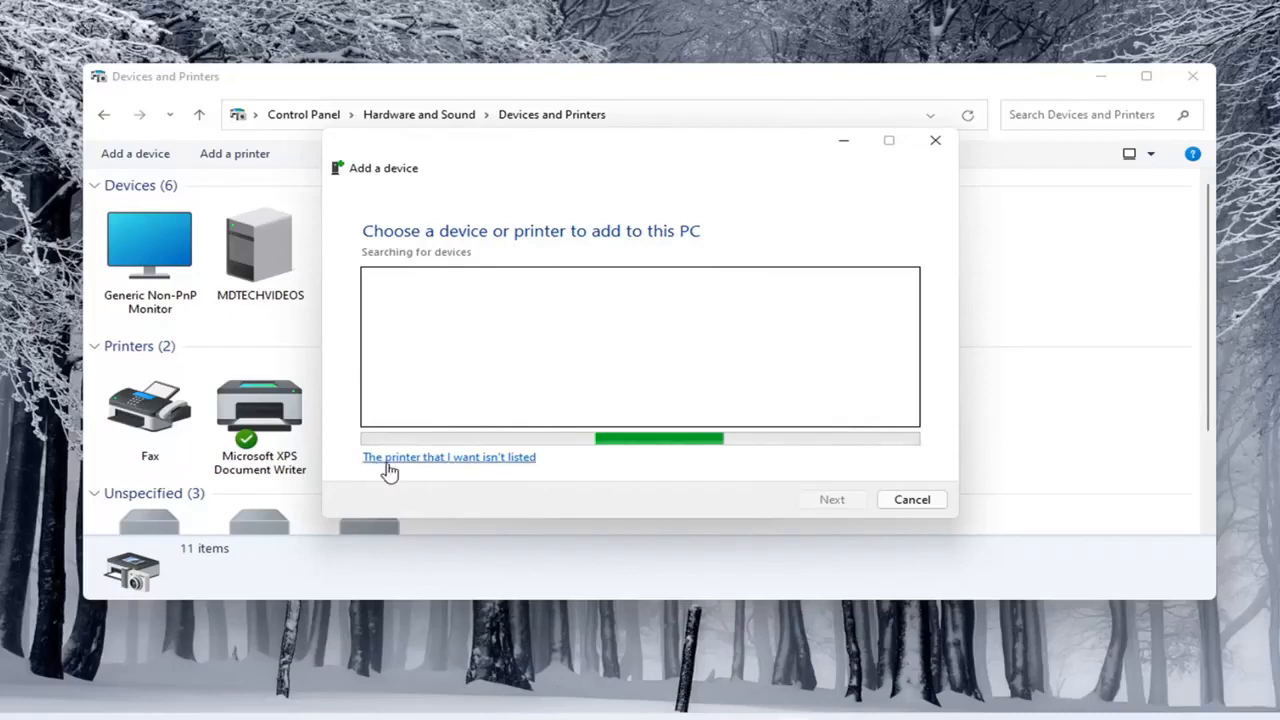
Step: Show options for a printer that isn't listed, then close the Add a device wizard
click(449, 457)
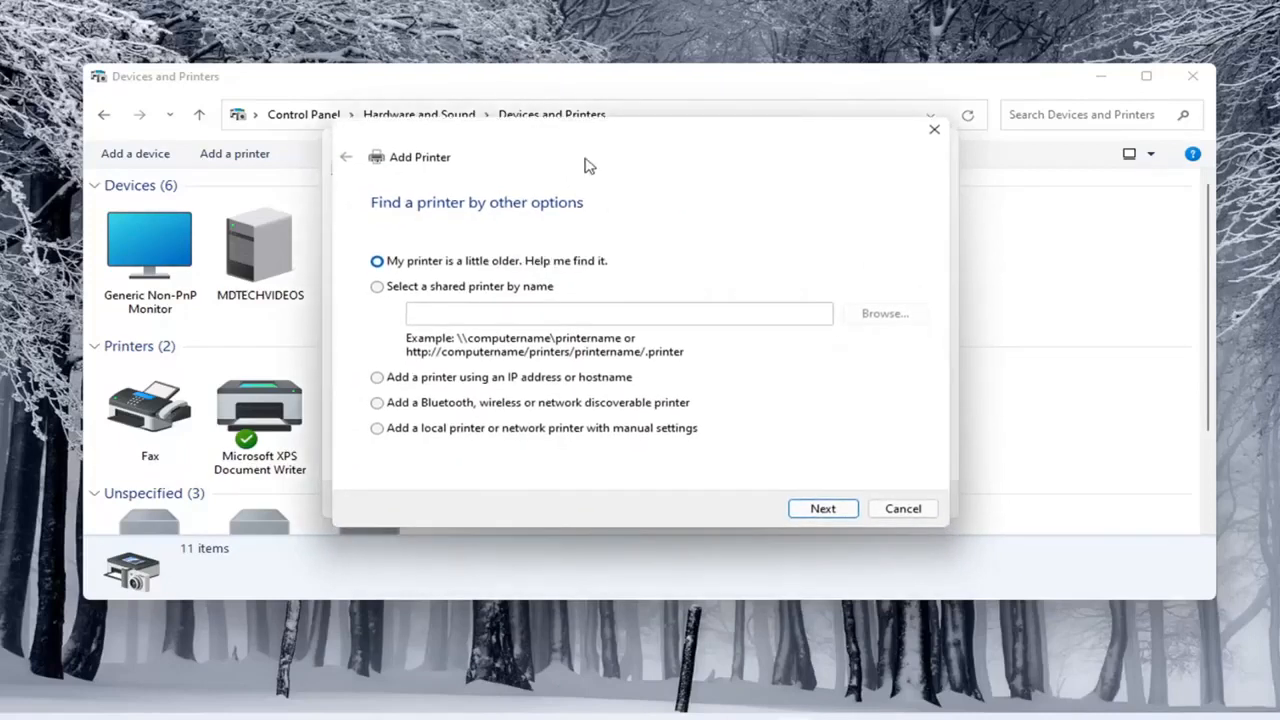
mouse_move(568, 160)
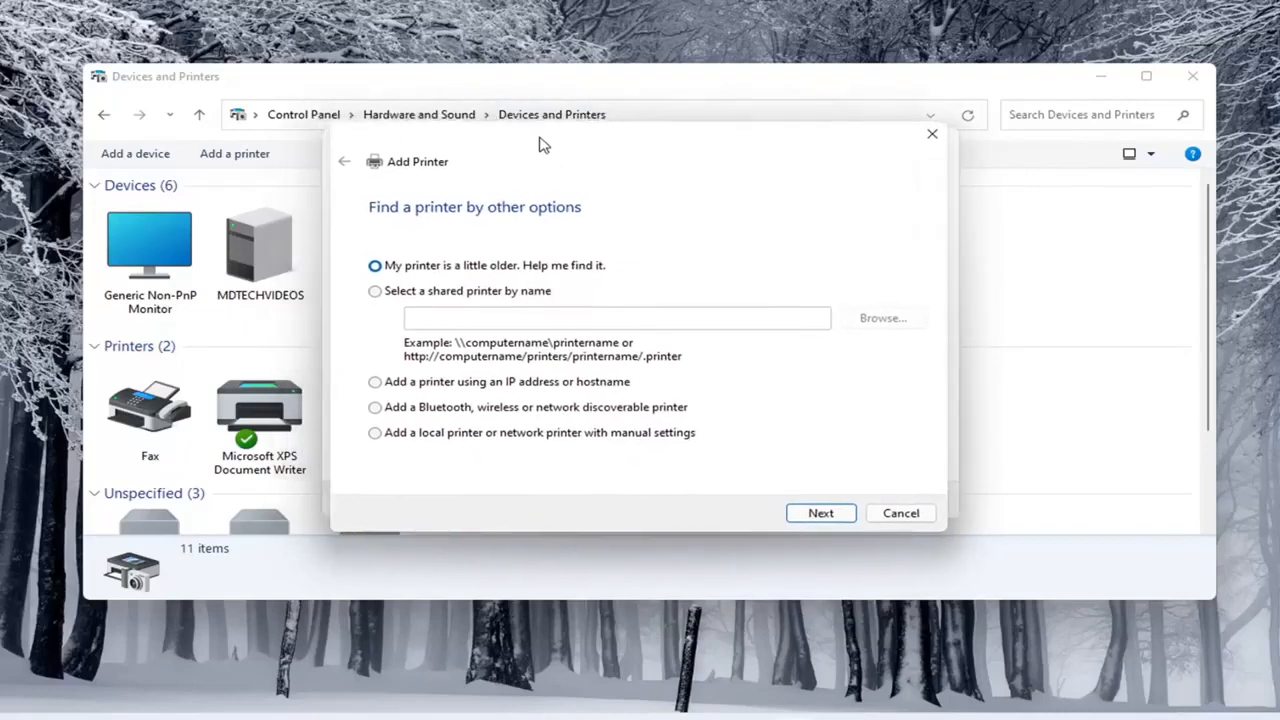
mouse_move(505, 193)
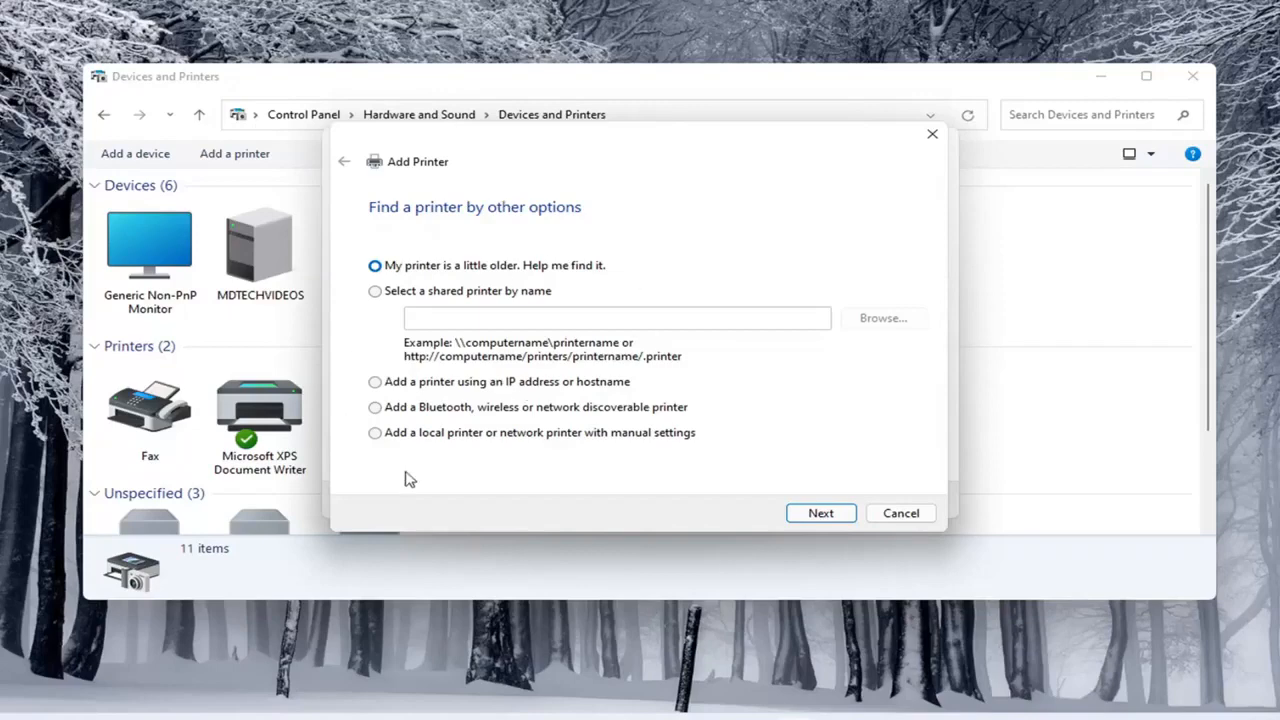
mouse_move(808, 332)
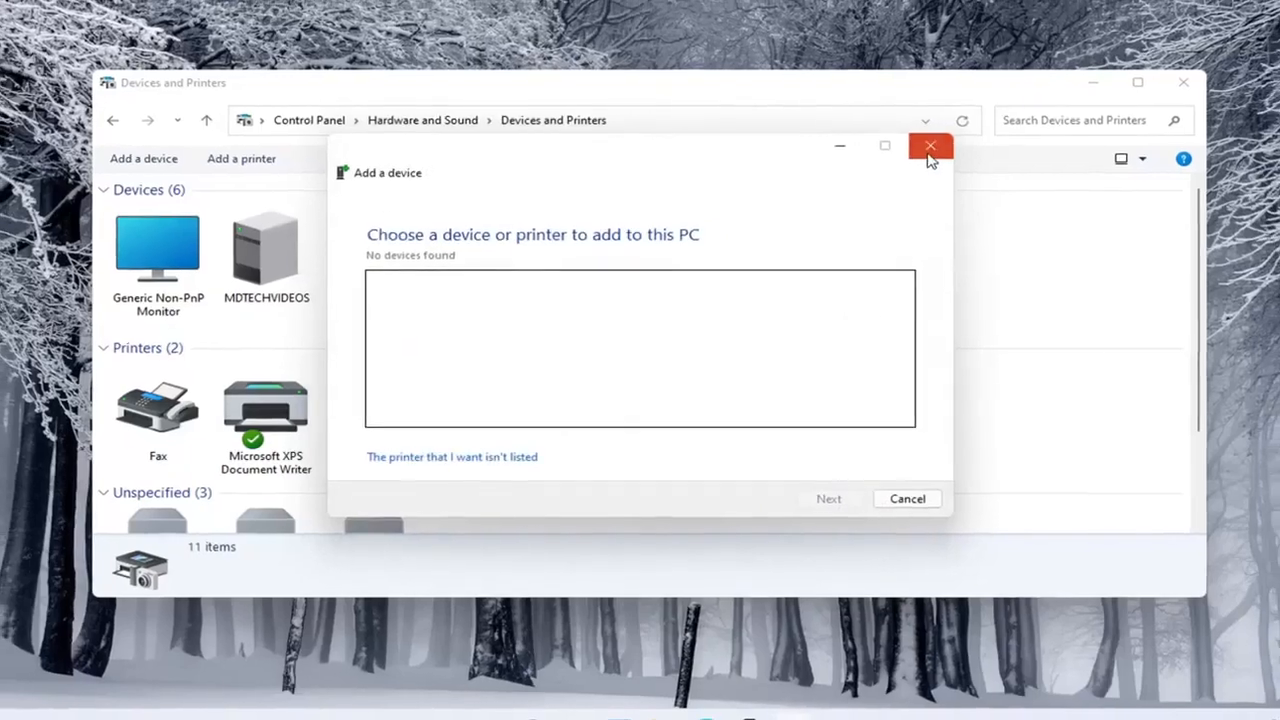
click(929, 146)
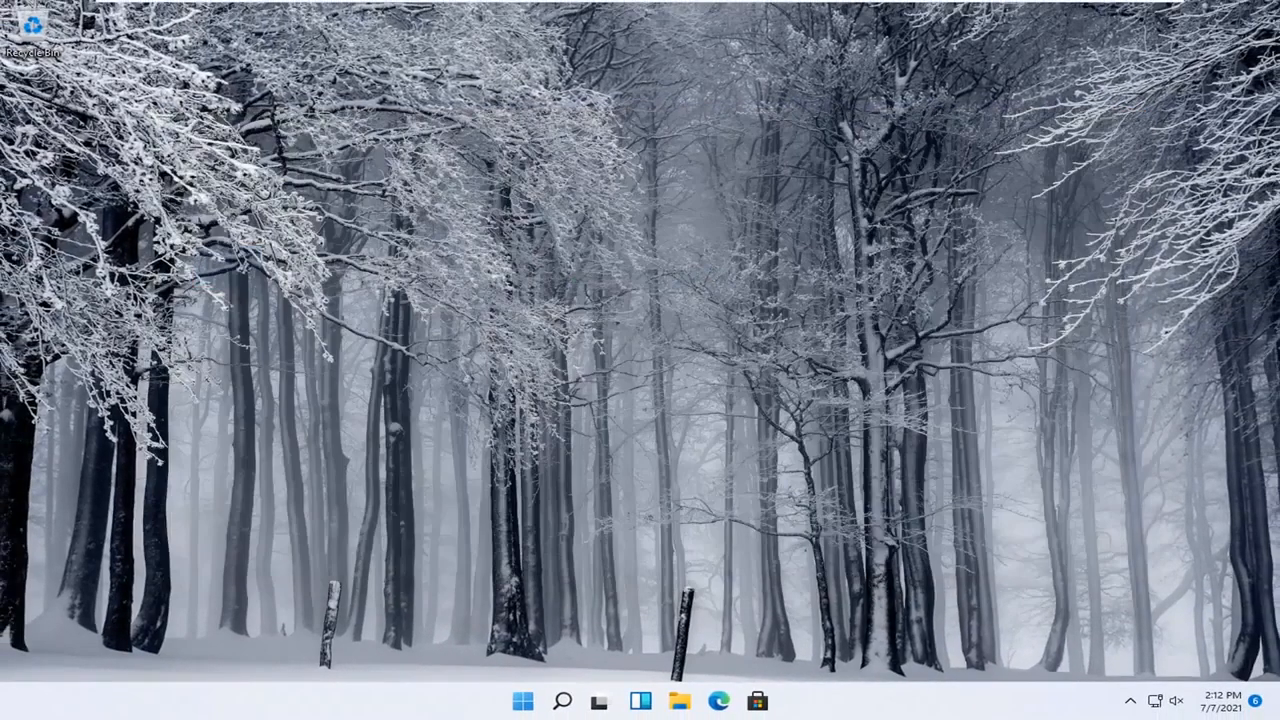